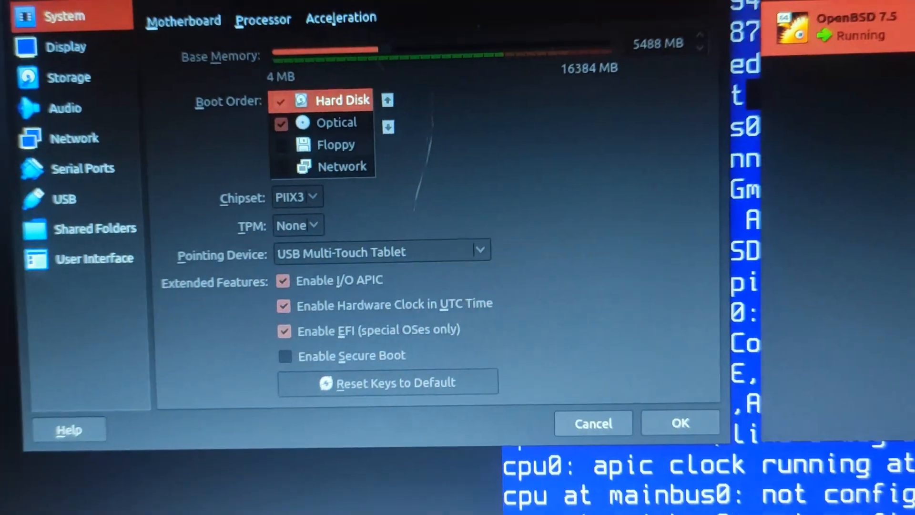
# - Boot the default install kernel cd0a:/7.5/amd64/bsd.rd from the boot> prompt
pyautogui.click(679, 423)
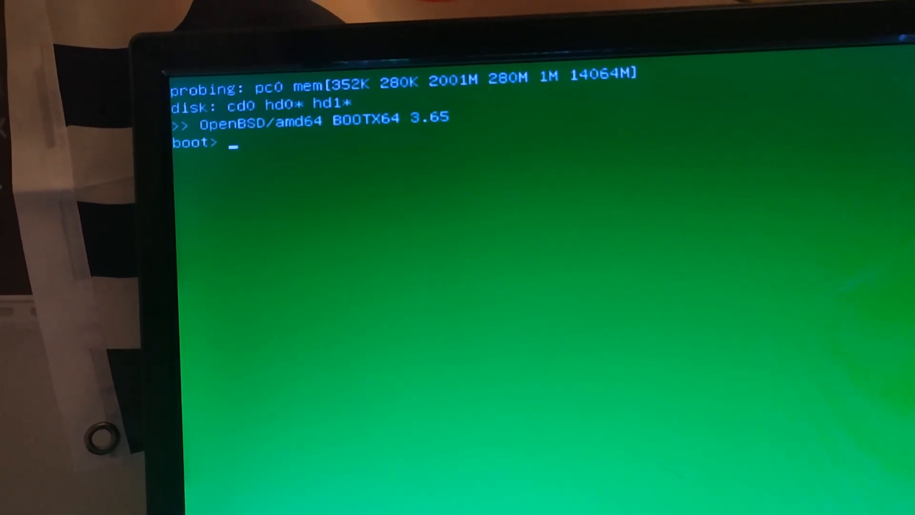
pyautogui.press('Return')
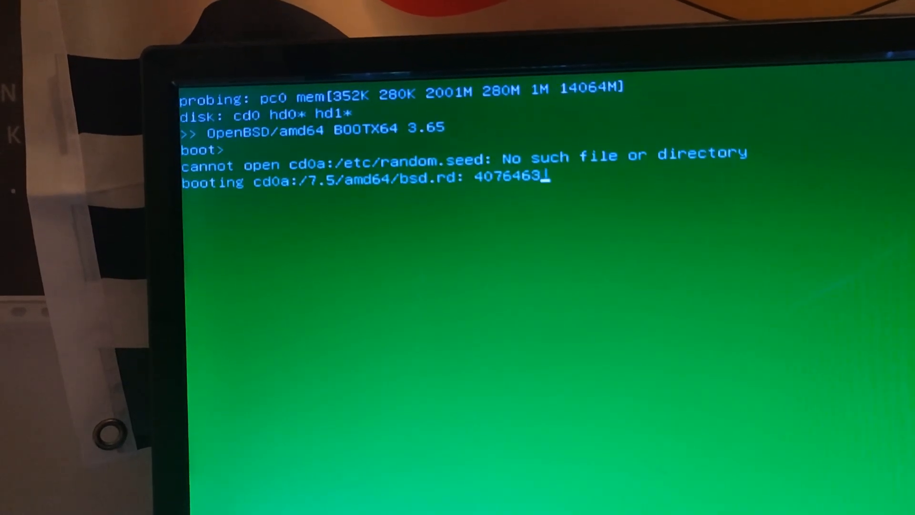